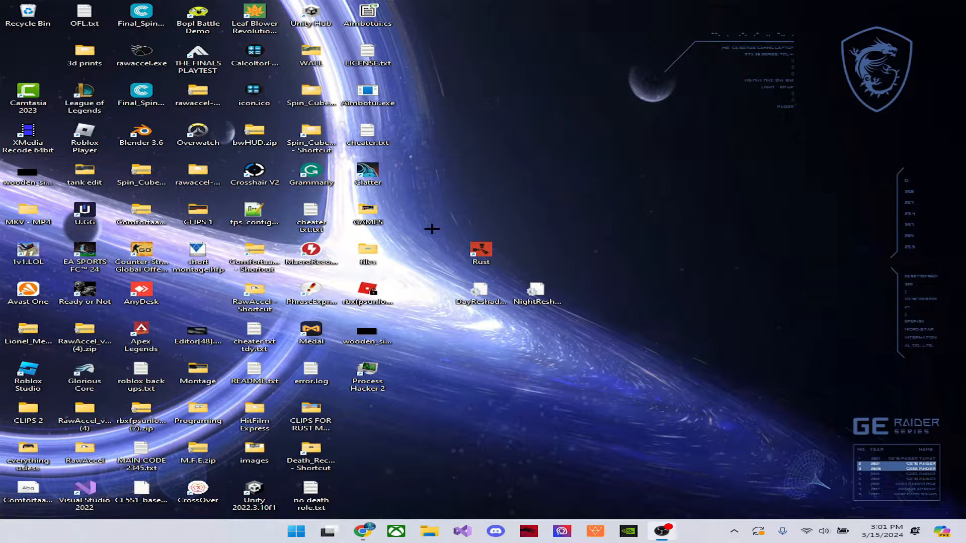
{"action": "mouse_move", "coordinate": [403, 537]}
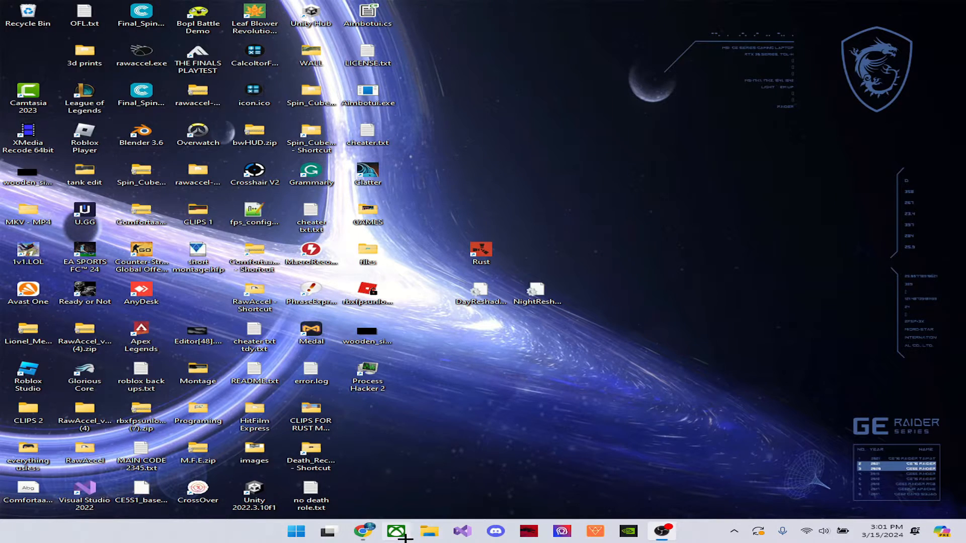
- Load reshade.me in Chrome and jump to the Download section offering ReShade 6.0.1
{"action": "left_click", "coordinate": [363, 531]}
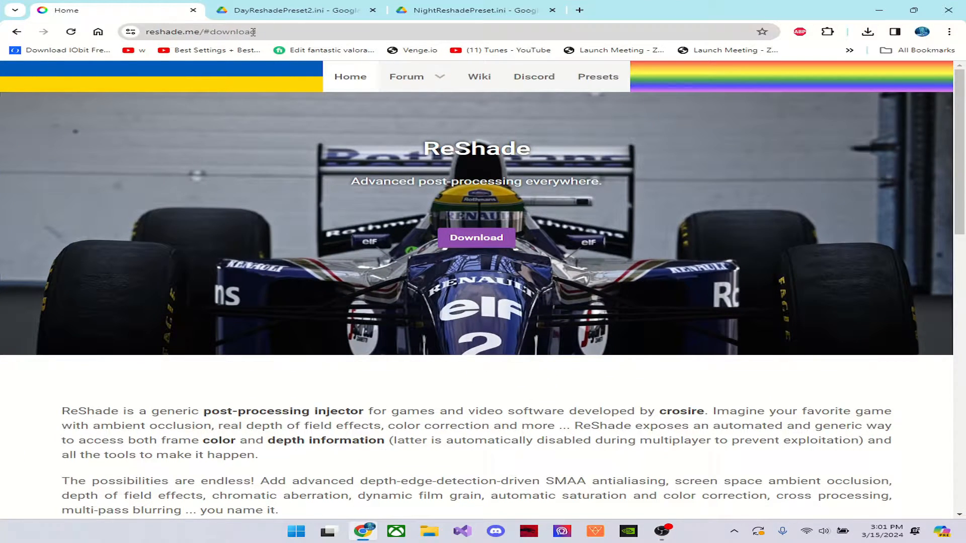
{"action": "left_click", "coordinate": [216, 31]}
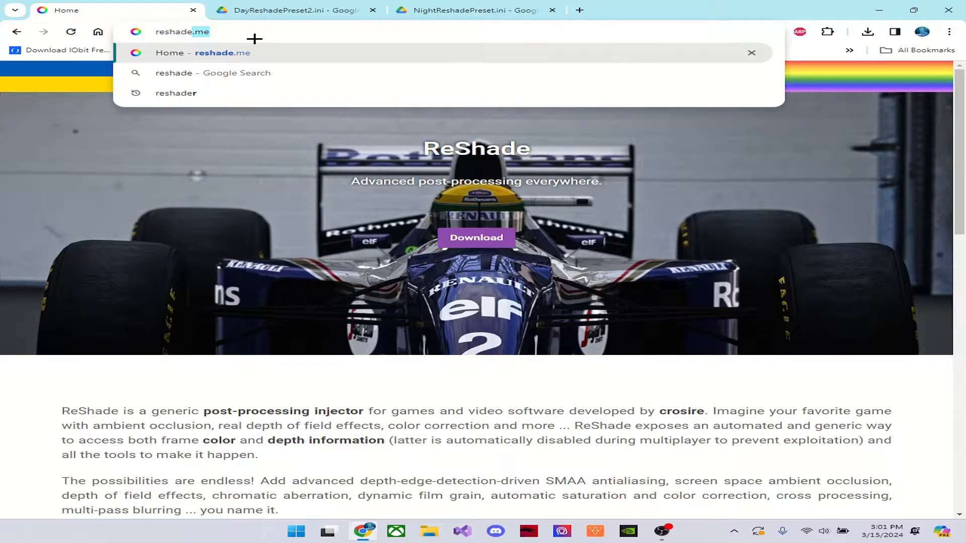
{"action": "key", "text": "Backspace"}
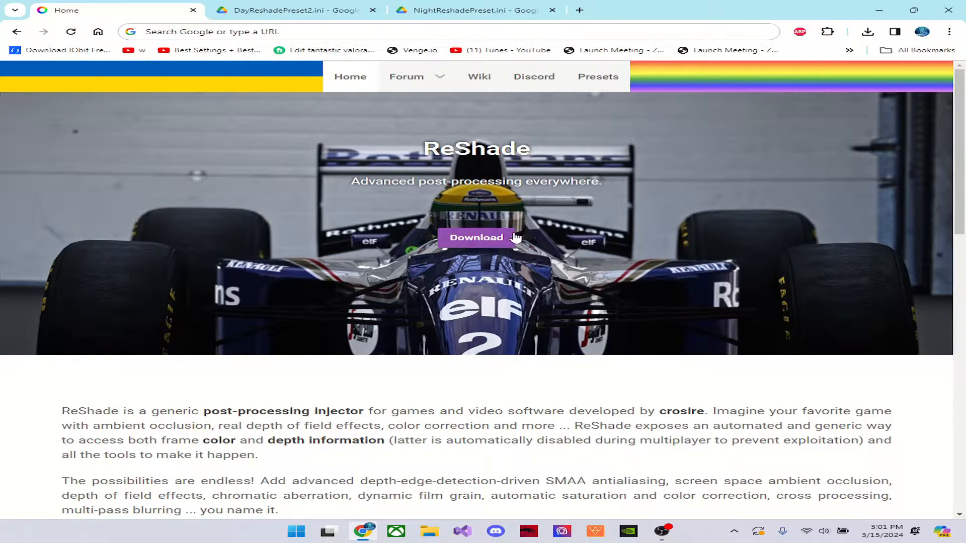
{"action": "mouse_move", "coordinate": [499, 244]}
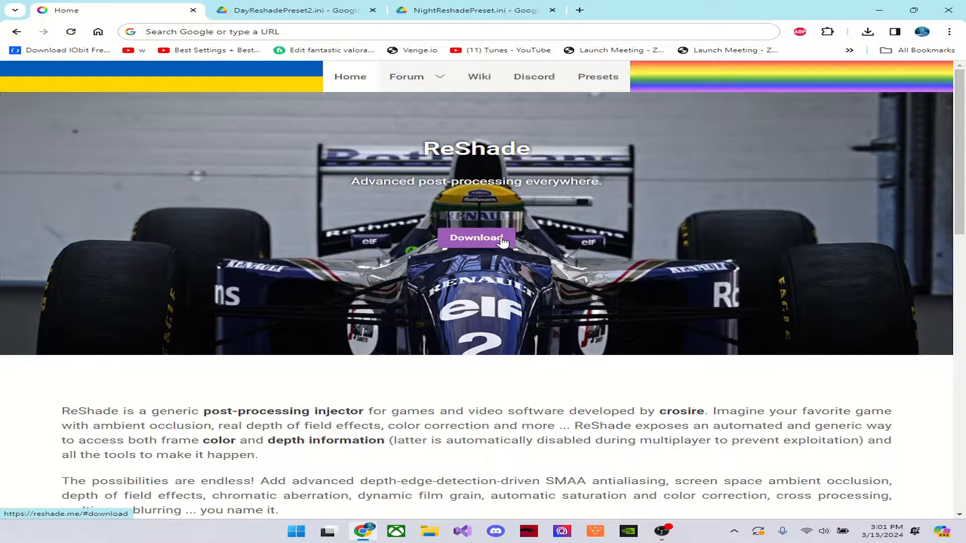
{"action": "left_click", "coordinate": [479, 238]}
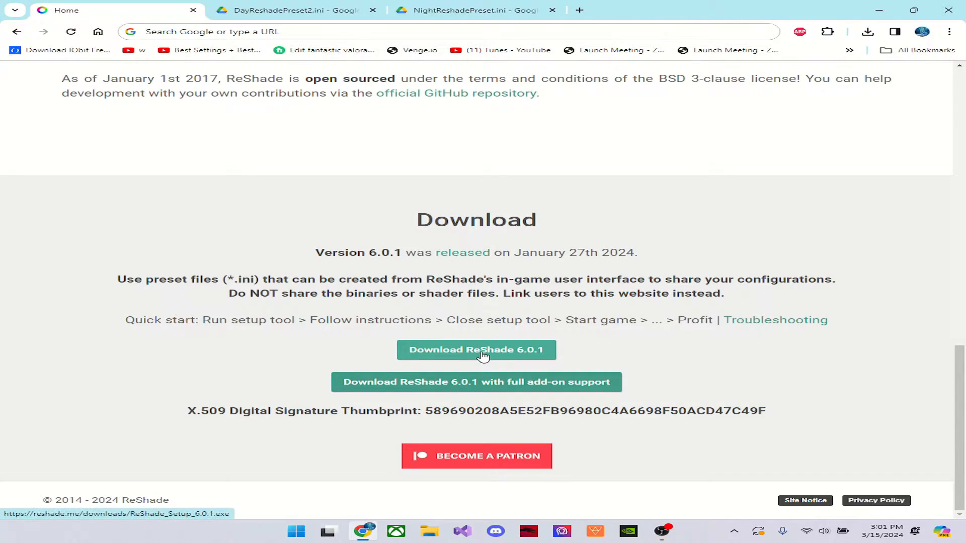
{"action": "mouse_move", "coordinate": [469, 350]}
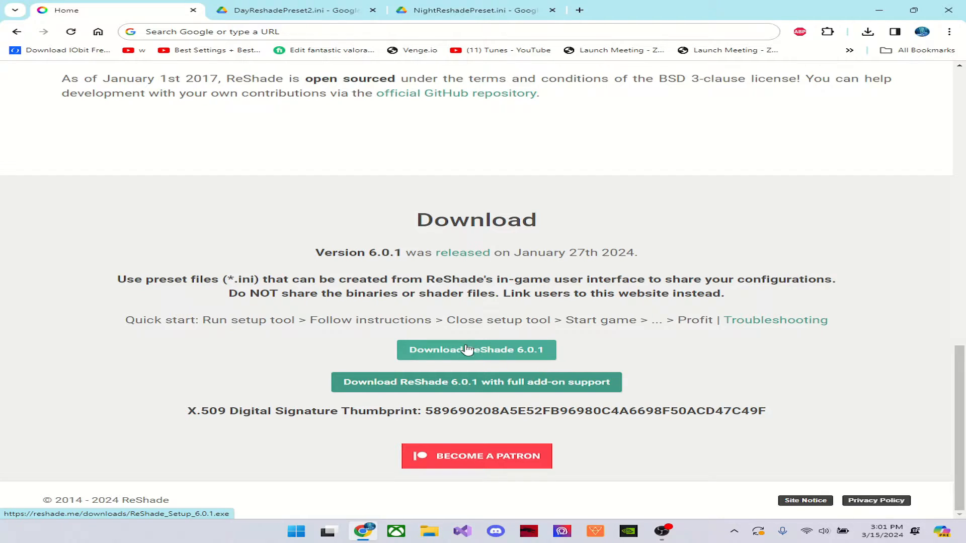
{"action": "mouse_move", "coordinate": [482, 357]}
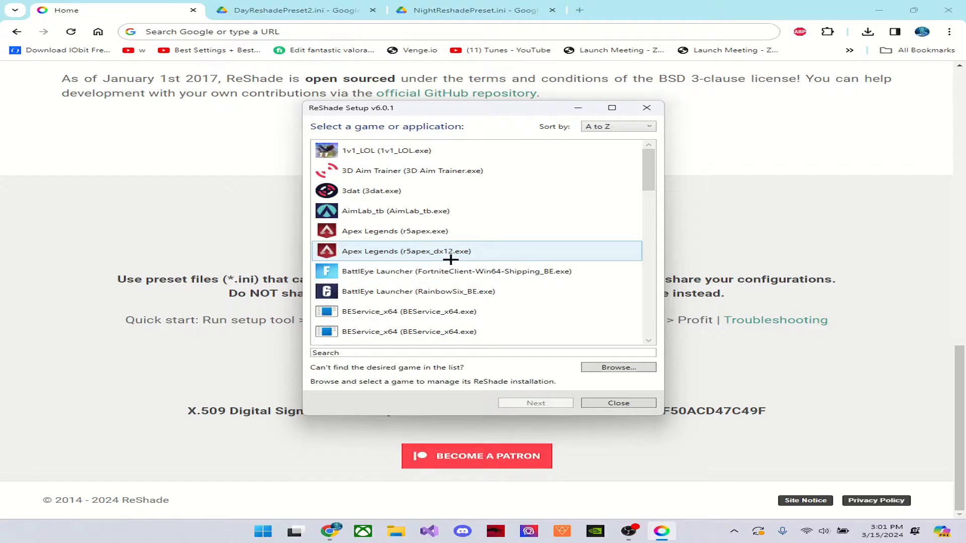
- Filter the setup's game list by 'rust' and choose RustClient.exe as the target
{"action": "left_click", "coordinate": [441, 353]}
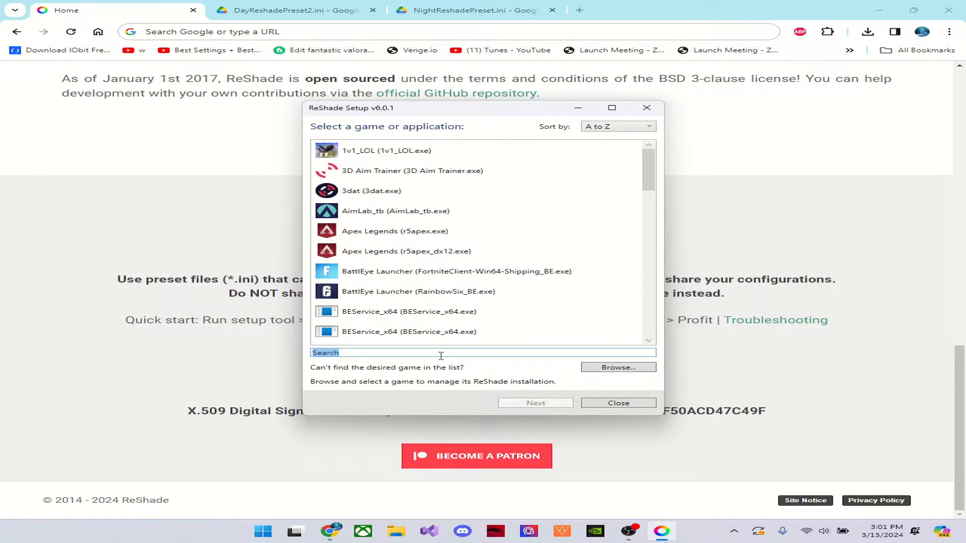
{"action": "type", "text": "rust"}
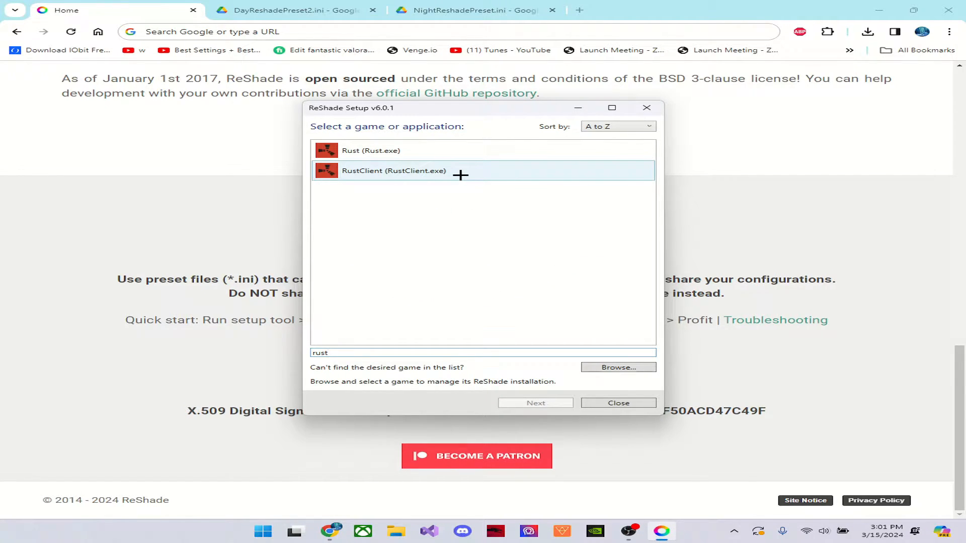
{"action": "left_click", "coordinate": [414, 171]}
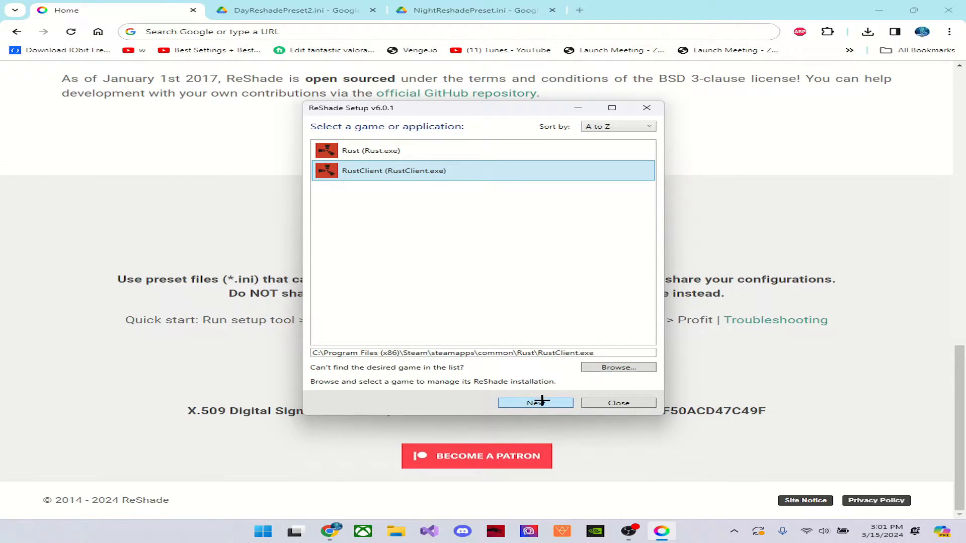
- Set RustClient's rendering API to DirectX 10/11/12 and continue to effect selection
{"action": "left_click", "coordinate": [536, 402]}
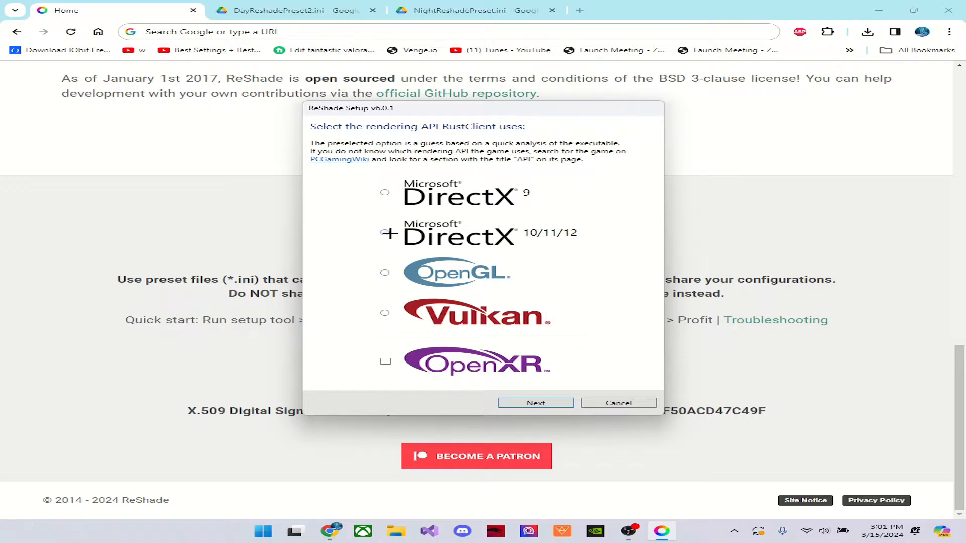
{"action": "left_click", "coordinate": [384, 232]}
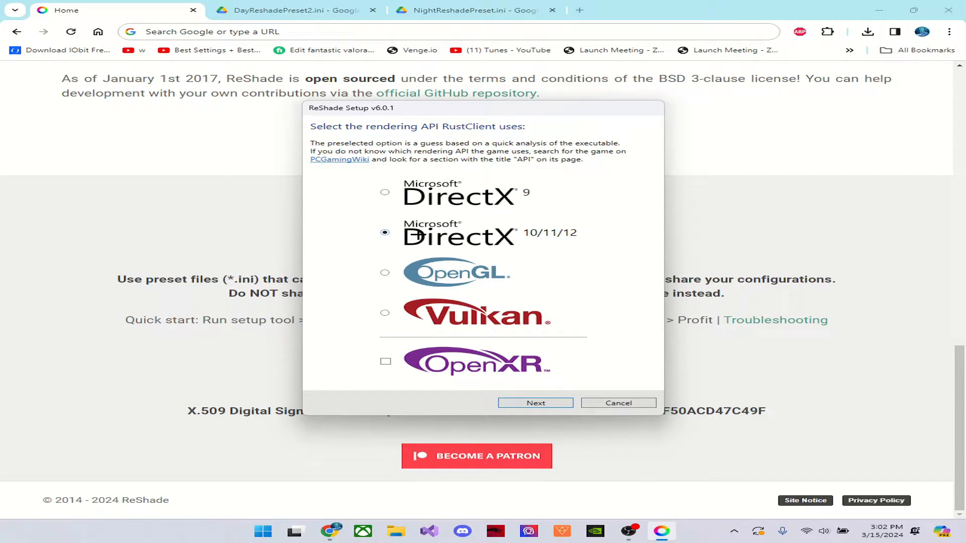
{"action": "mouse_move", "coordinate": [448, 201]}
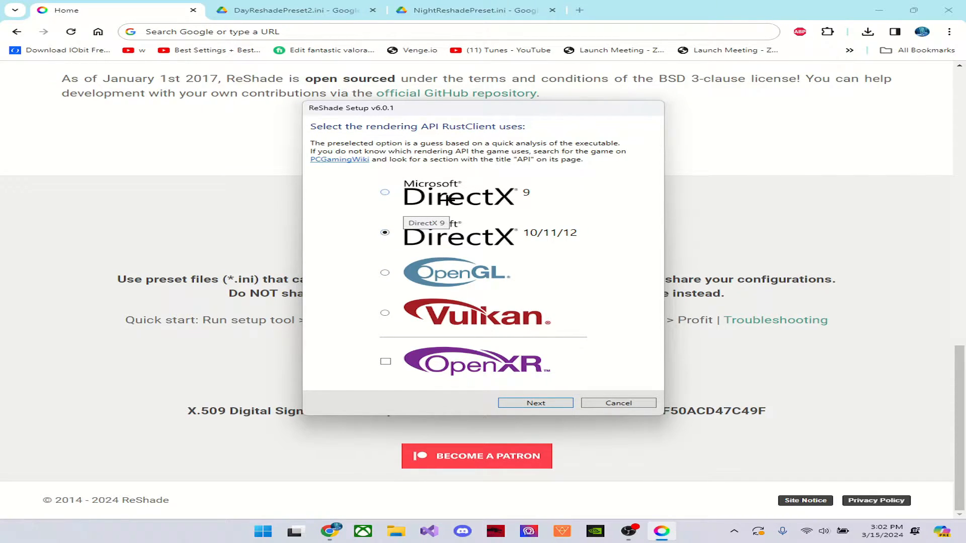
{"action": "mouse_move", "coordinate": [547, 403]}
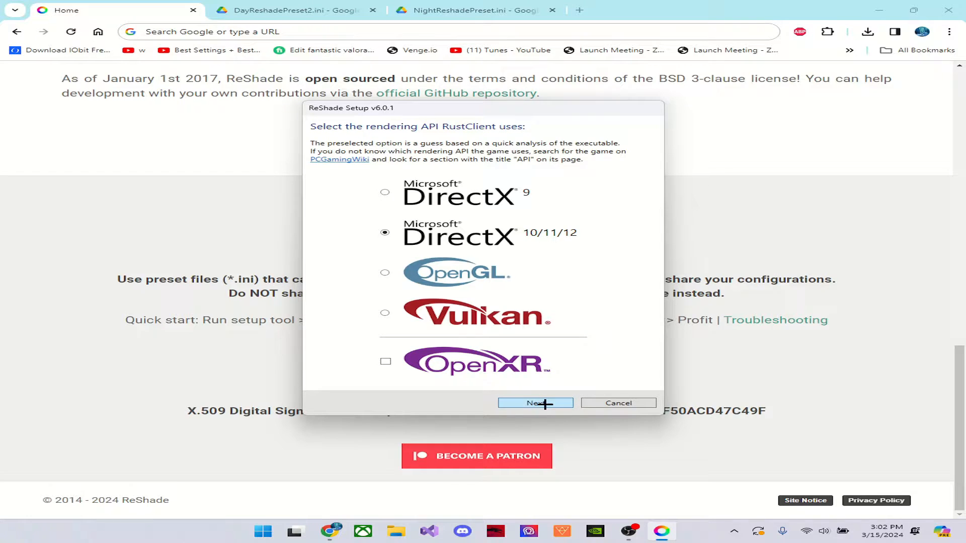
{"action": "left_click", "coordinate": [535, 403]}
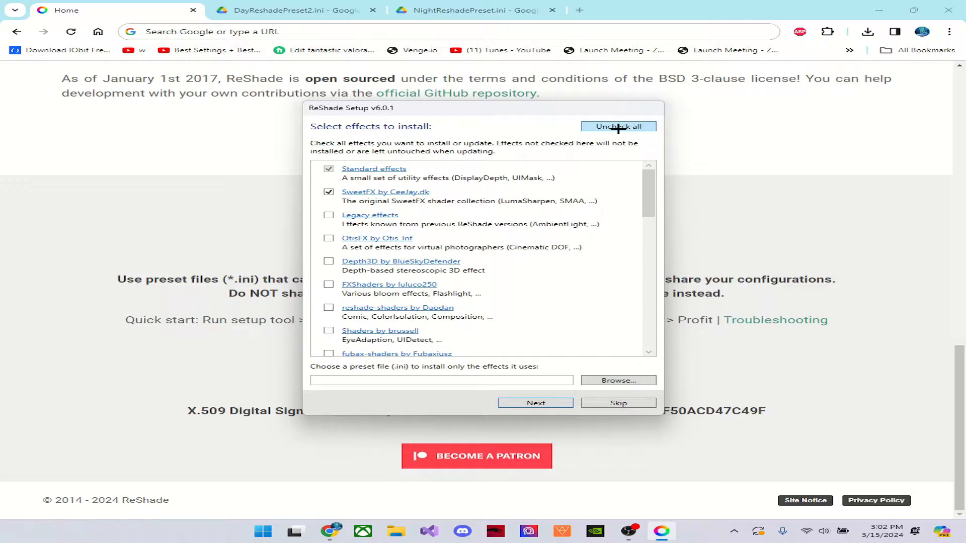
- Check all effect packages and install them for RustClient
{"action": "left_click", "coordinate": [618, 126]}
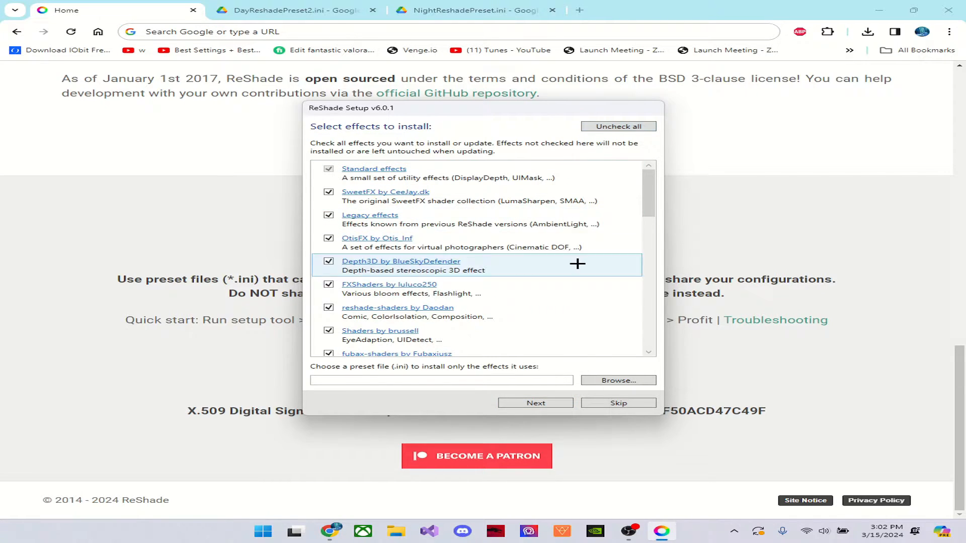
{"action": "left_click", "coordinate": [536, 403]}
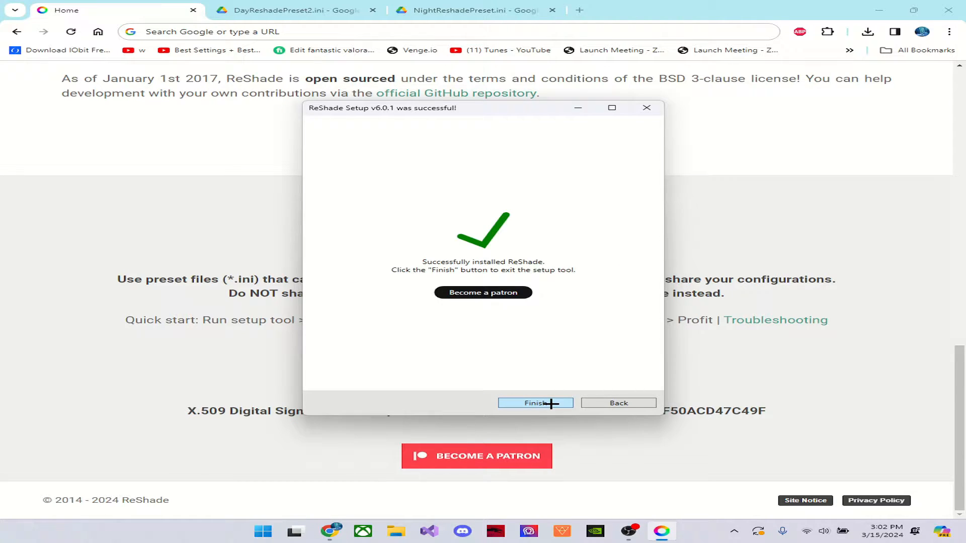
- Finish and close ReShade Setup, returning to the desktop
{"action": "left_click", "coordinate": [536, 403]}
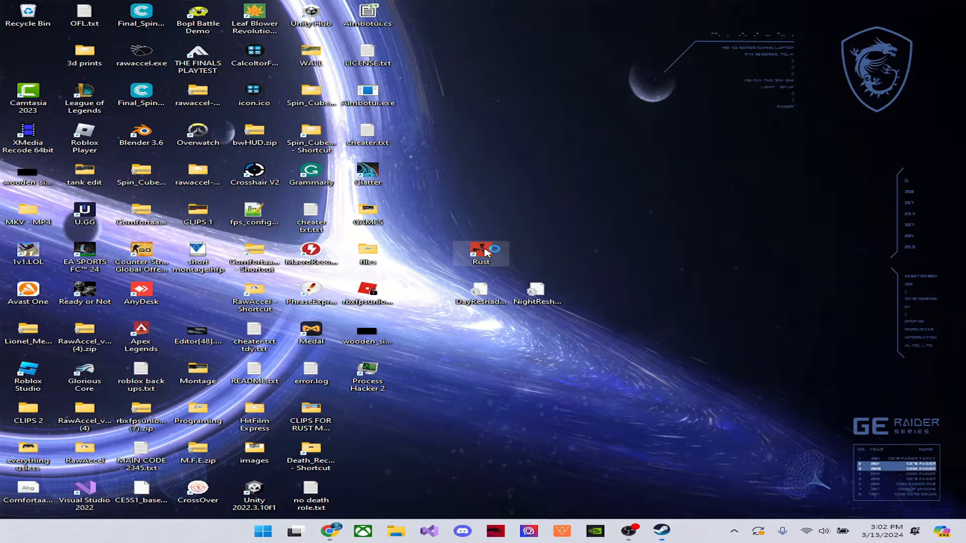
- Launch Rust, bring up the ReShade overlay, skip its tutorial, and request to quit
{"action": "double_click", "coordinate": [479, 252]}
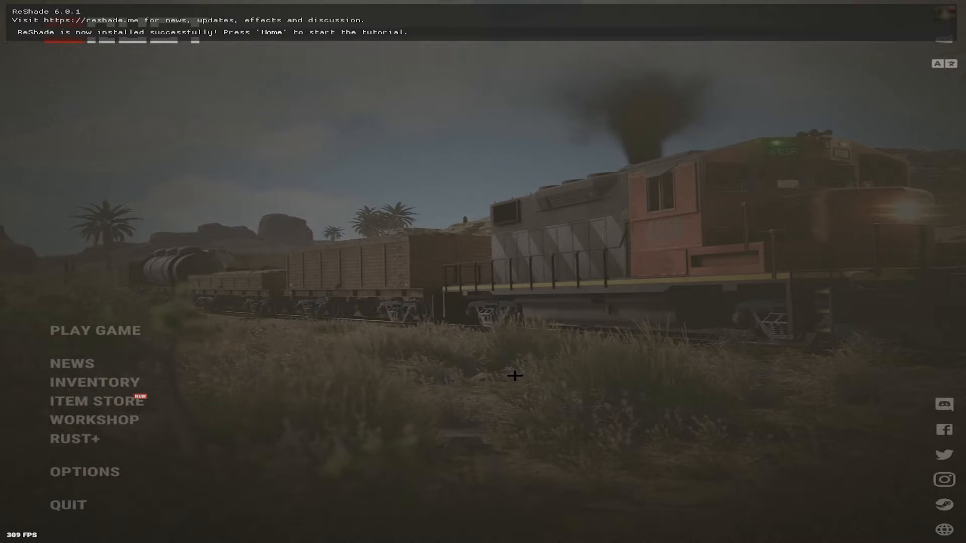
{"action": "key", "text": "Home"}
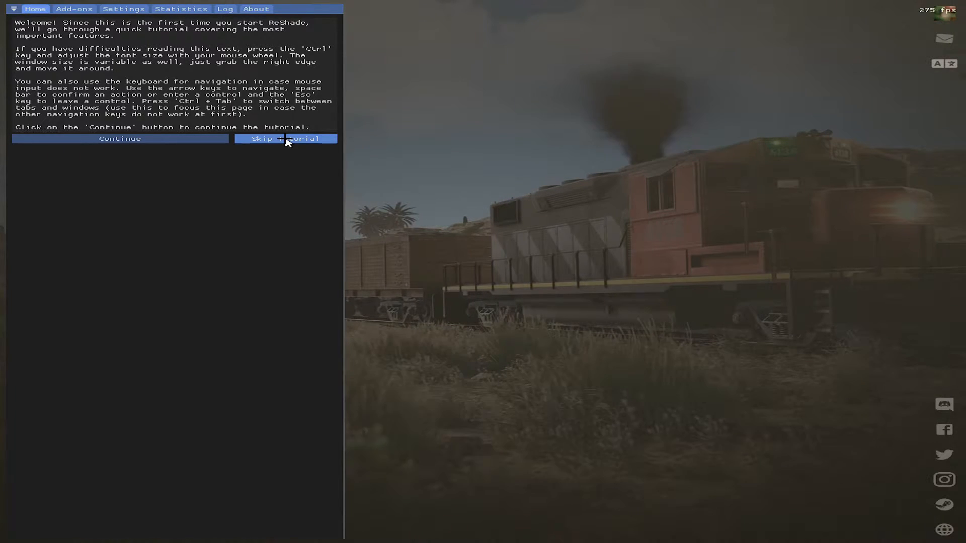
{"action": "left_click", "coordinate": [285, 139]}
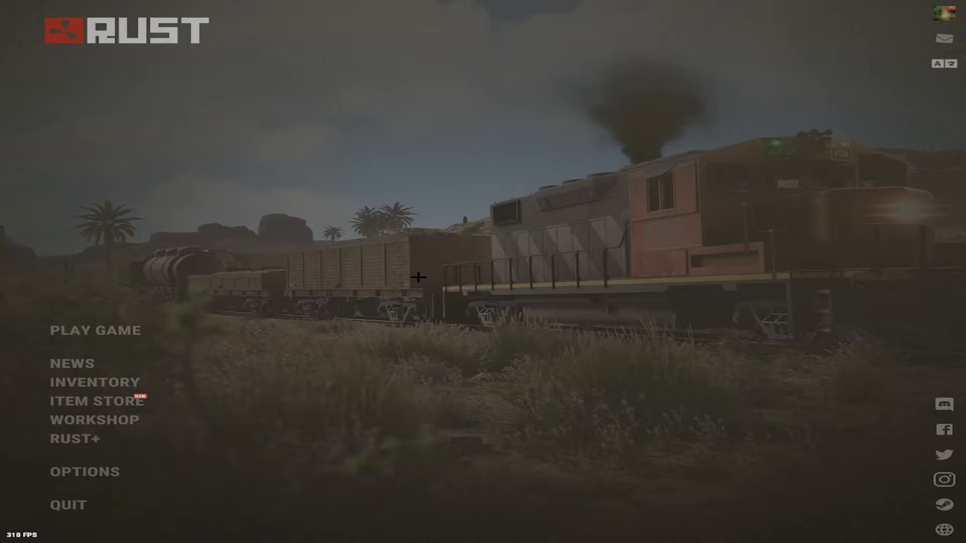
{"action": "left_click", "coordinate": [67, 505]}
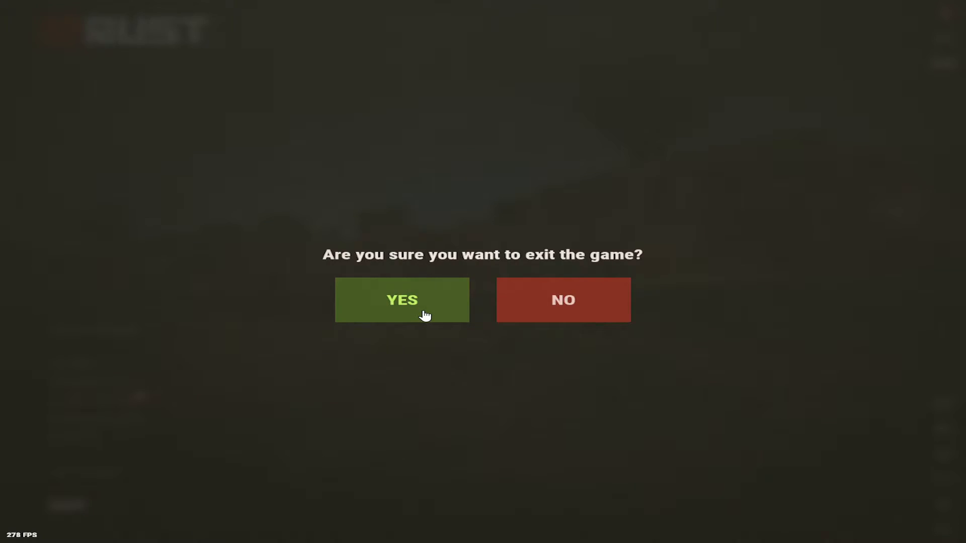
- Exit Rust, view the preset file pages, and open File Explorer on Windows (C:)
{"action": "left_click", "coordinate": [402, 300]}
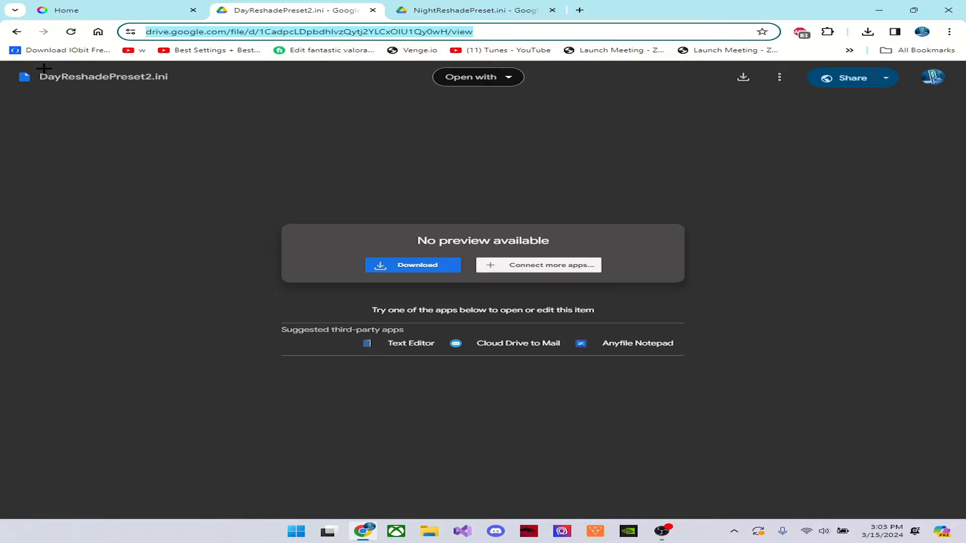
{"action": "left_click", "coordinate": [471, 10]}
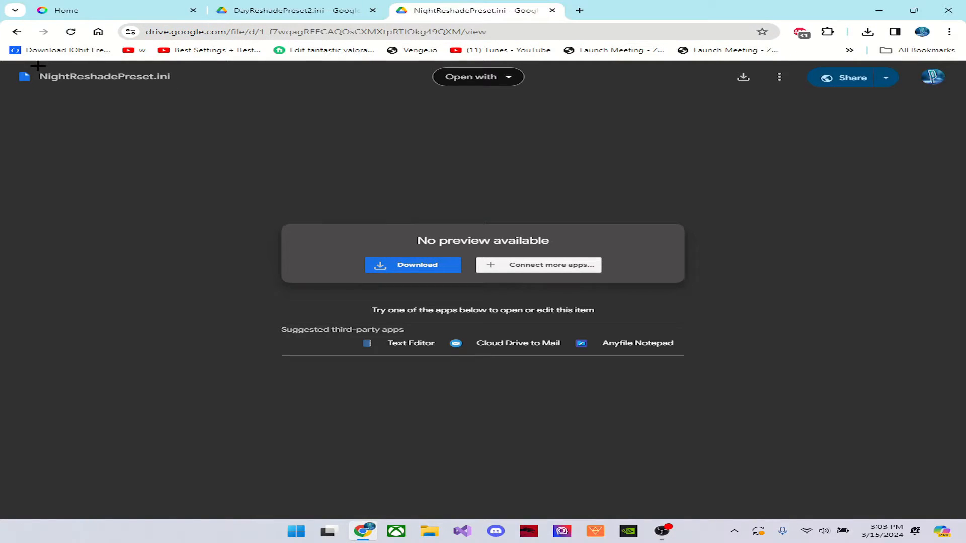
{"action": "mouse_move", "coordinate": [159, 102]}
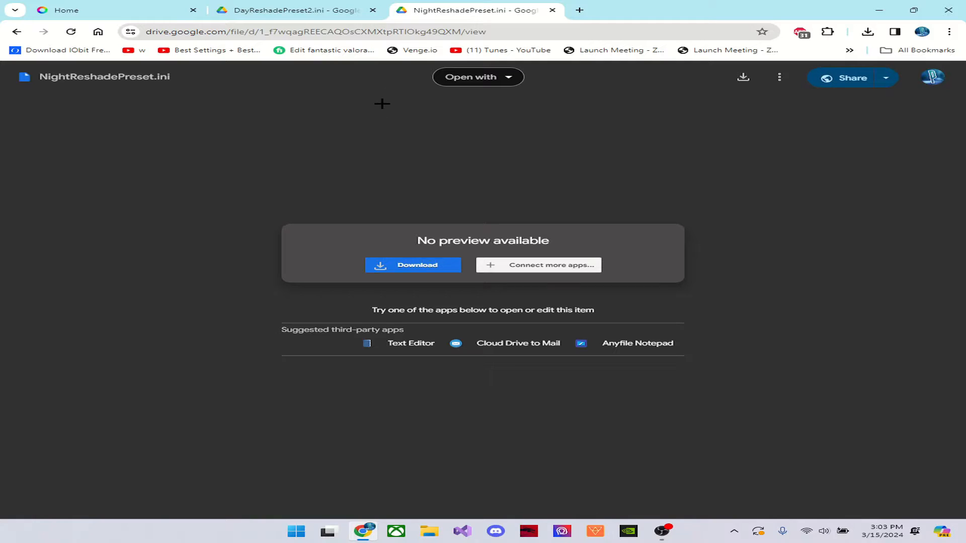
{"action": "left_click", "coordinate": [298, 9]}
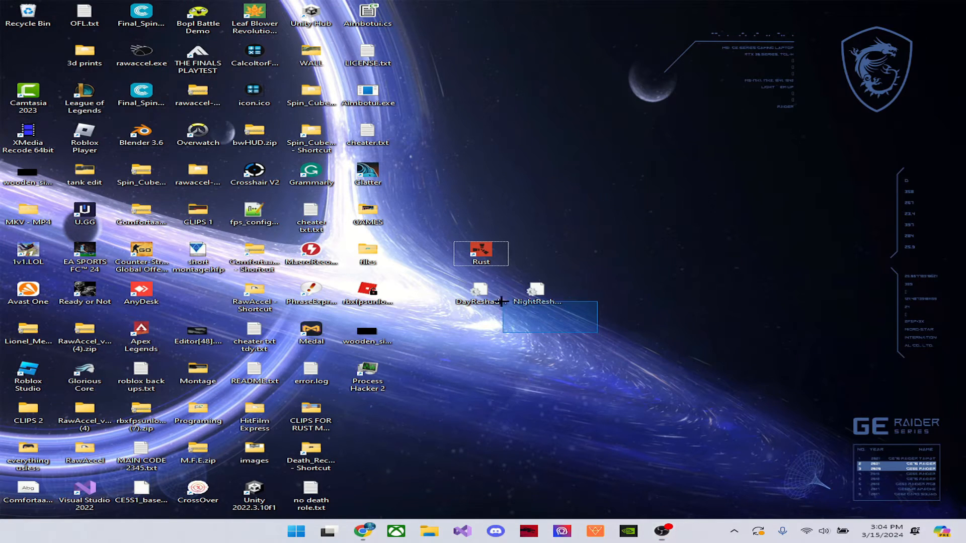
{"action": "left_click", "coordinate": [635, 319]}
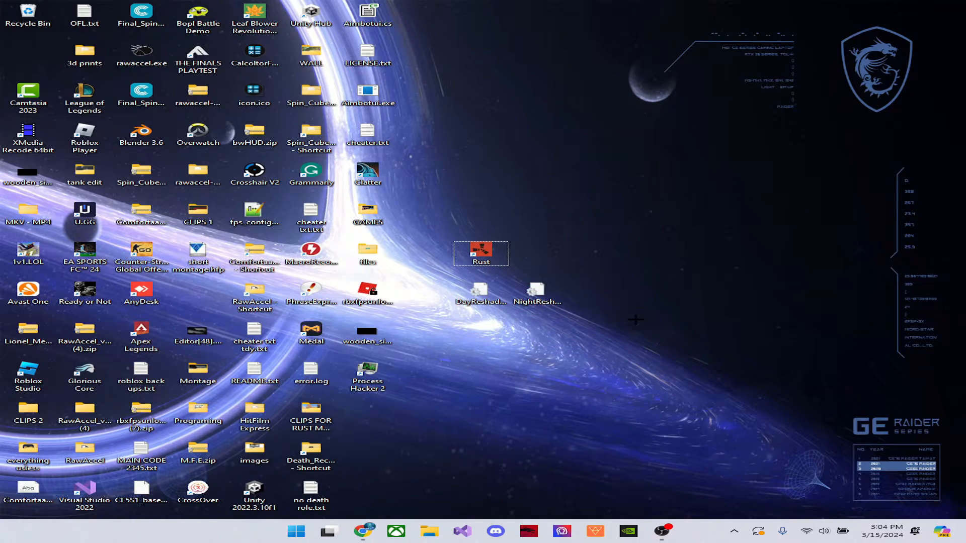
{"action": "left_click", "coordinate": [294, 531]}
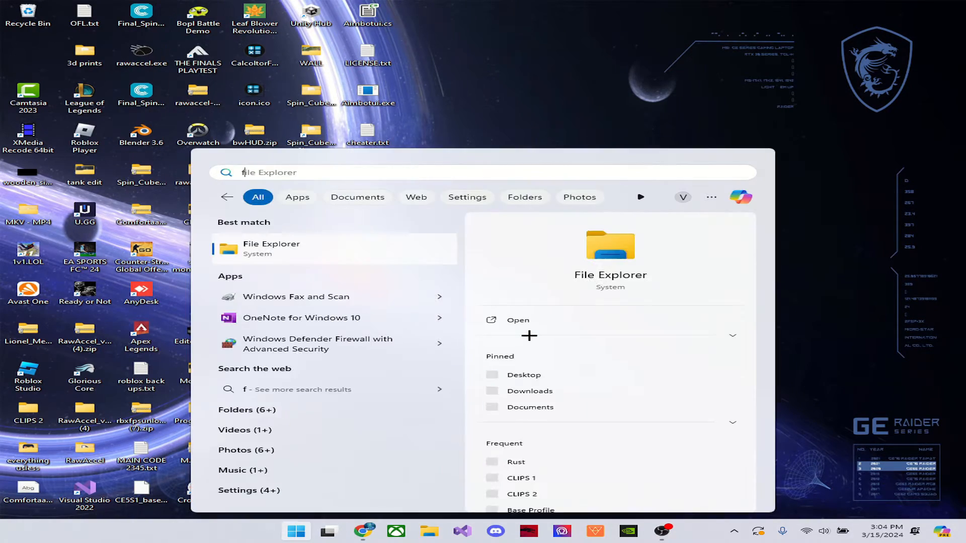
{"action": "left_click", "coordinate": [271, 249]}
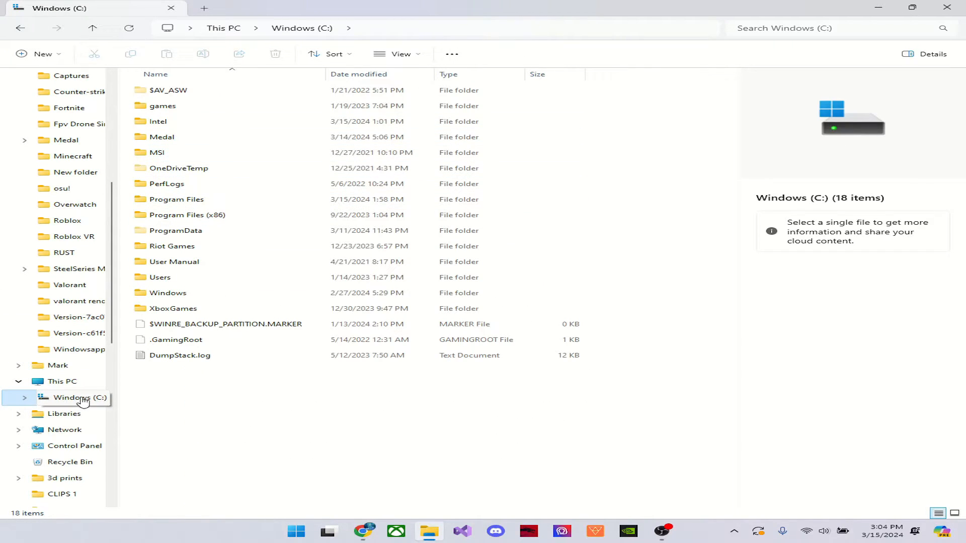
- Create a new folder named Reshade on the C: drive and open it
{"action": "right_click", "coordinate": [169, 398]}
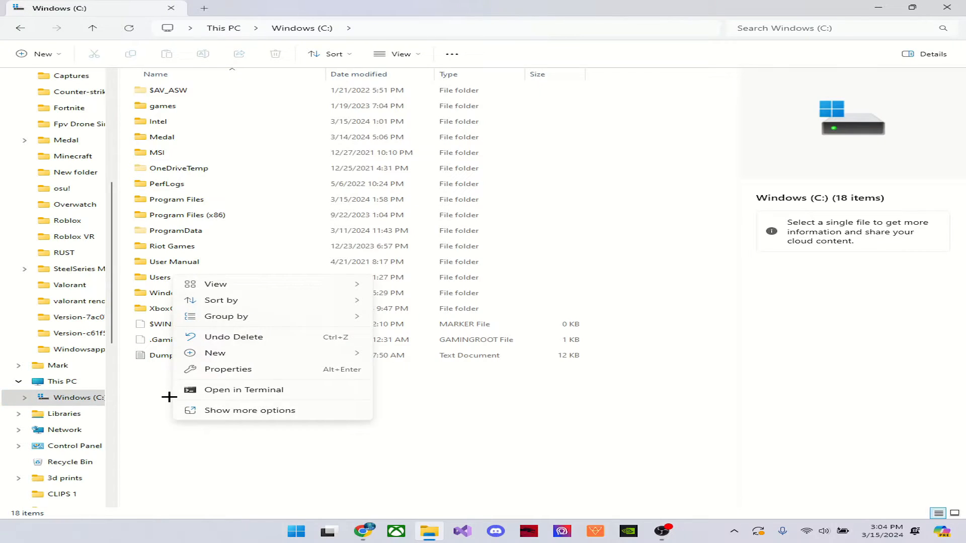
{"action": "mouse_move", "coordinate": [229, 357]}
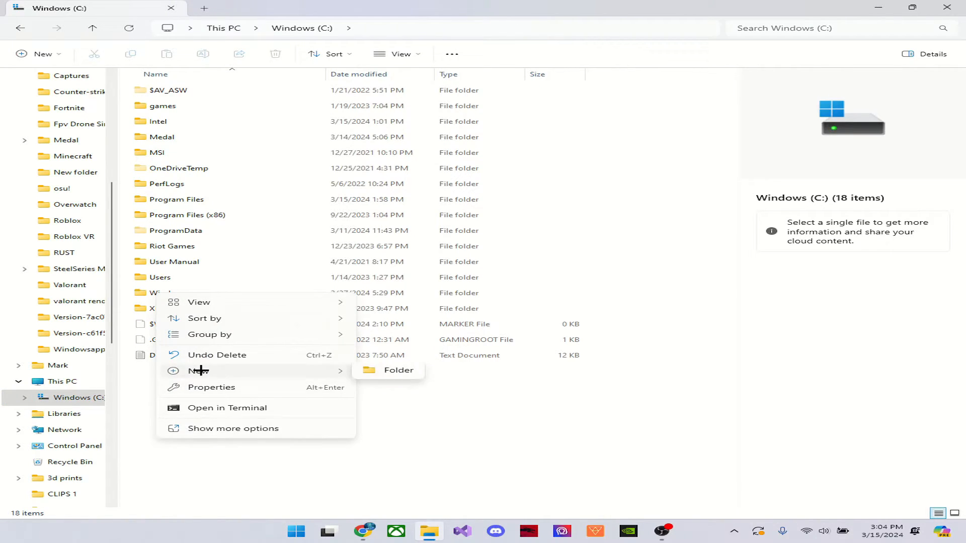
{"action": "left_click", "coordinate": [398, 370]}
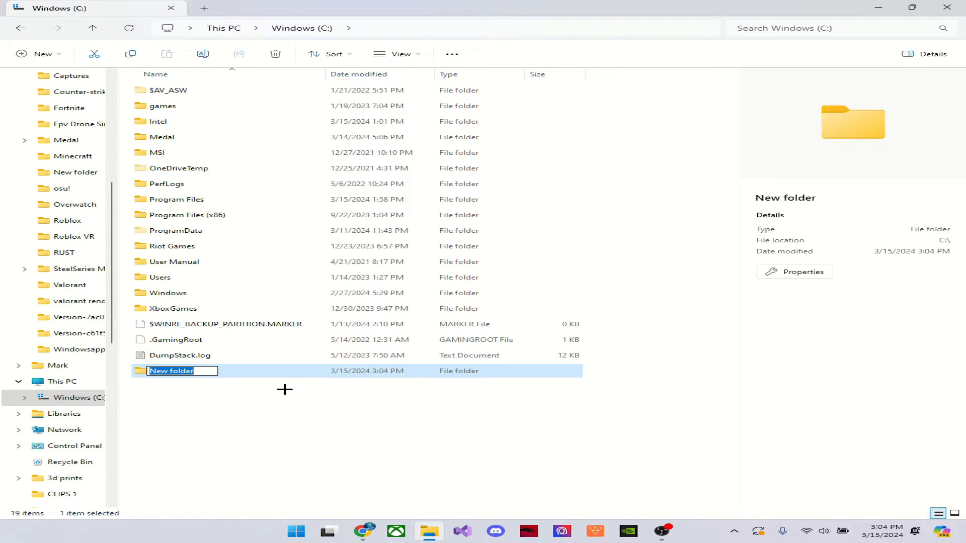
{"action": "type", "text": "Reshade"}
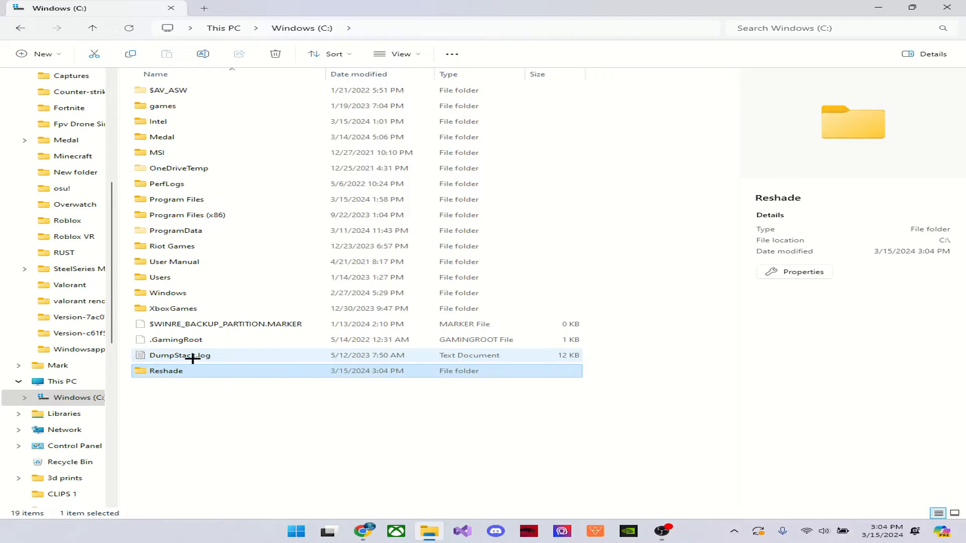
{"action": "double_click", "coordinate": [166, 371]}
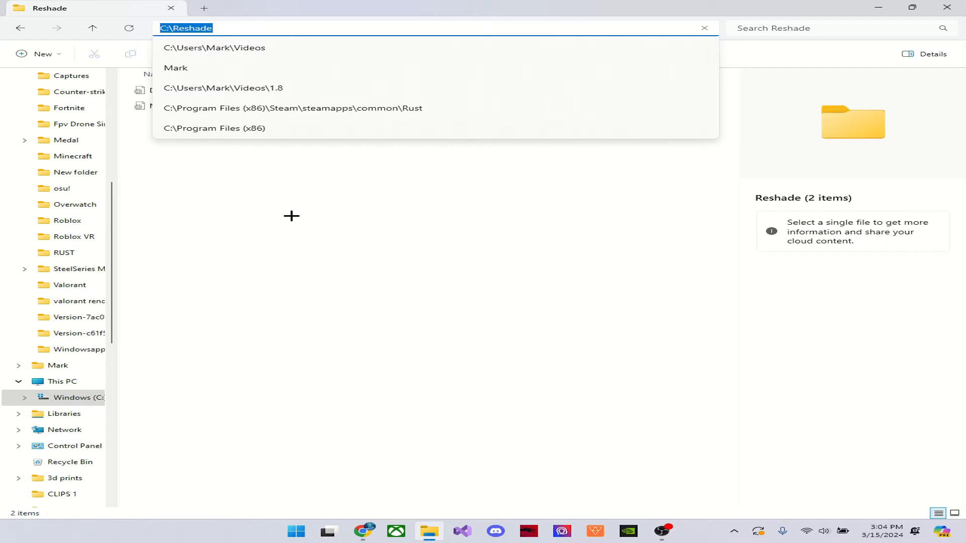
{"action": "mouse_move", "coordinate": [259, 100]}
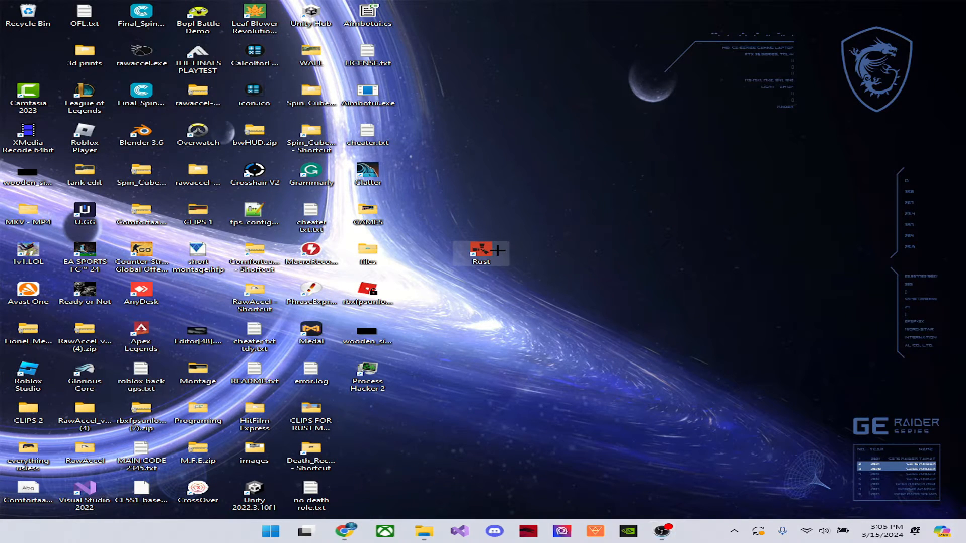
- Relaunch Rust and open the ReShade overlay over the main menu
{"action": "double_click", "coordinate": [481, 253]}
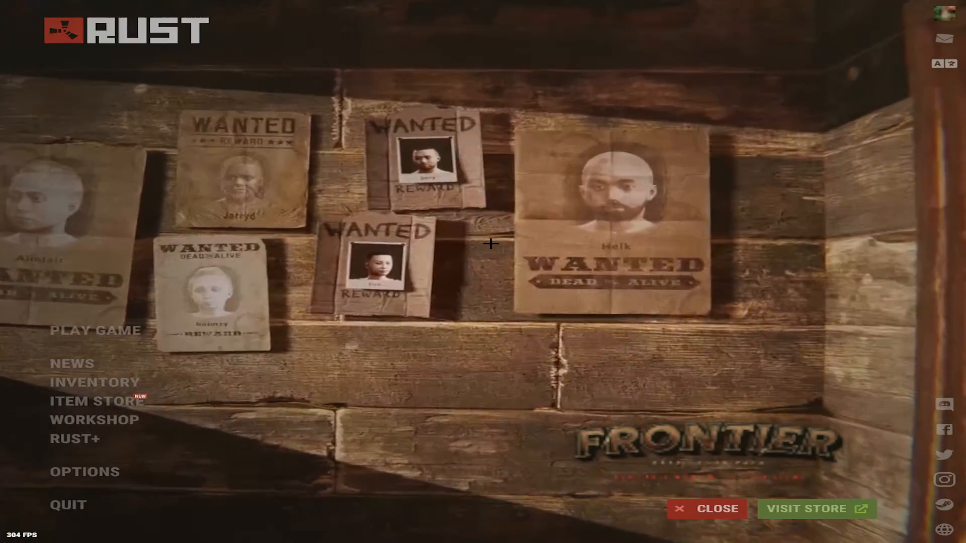
{"action": "key", "text": "Home"}
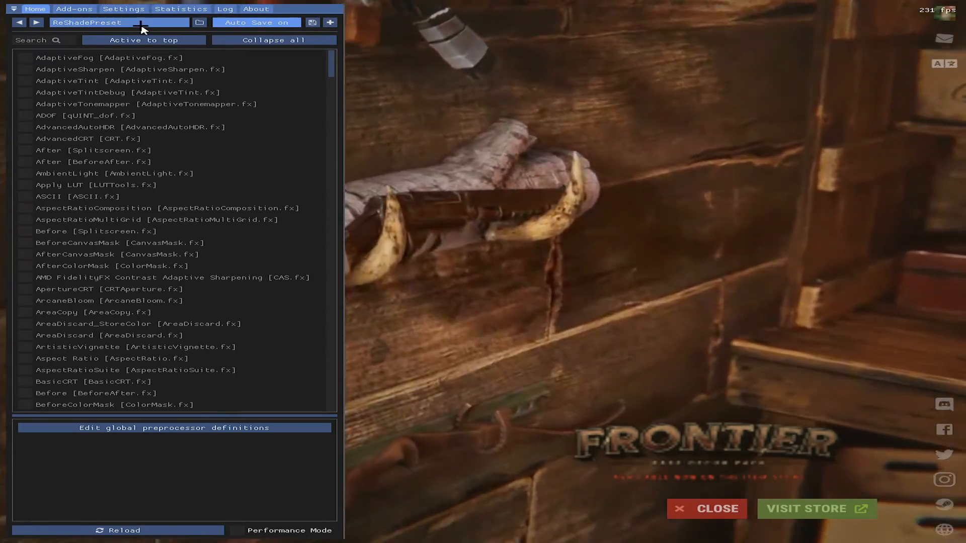
- Load DayReshadePreset2.ini from C:\Reshade as the ReShade preset, then close the overlay
{"action": "left_click", "coordinate": [198, 22]}
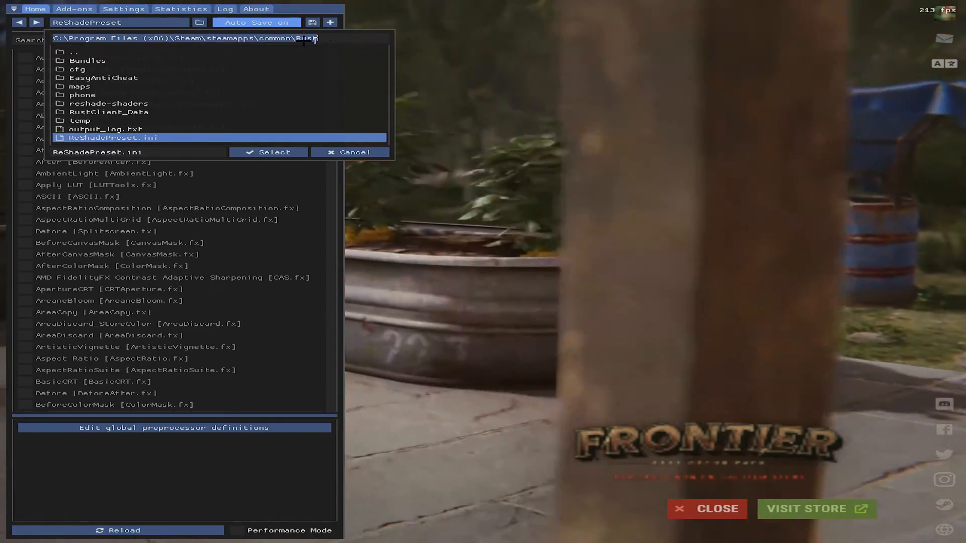
{"action": "type", "text": "C:\\Reshade"}
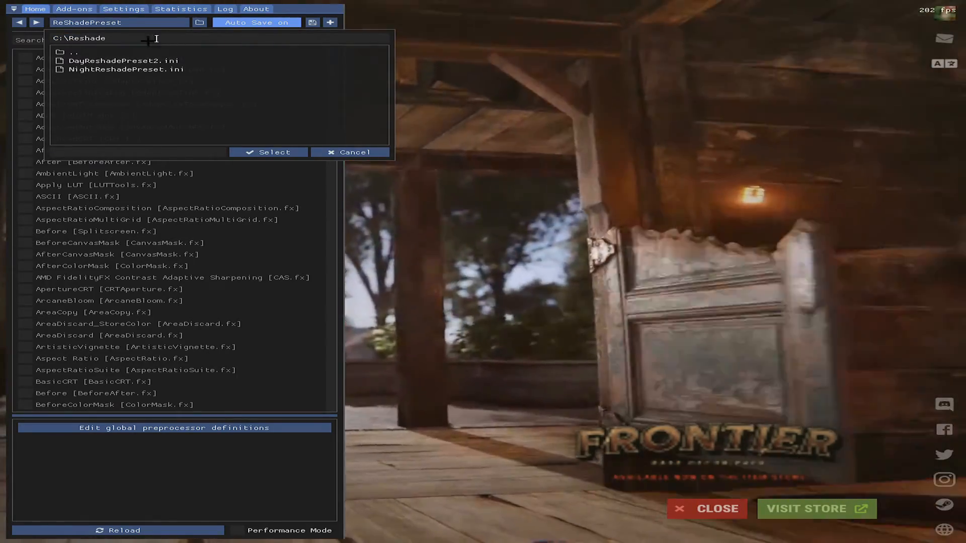
{"action": "left_click", "coordinate": [120, 60]}
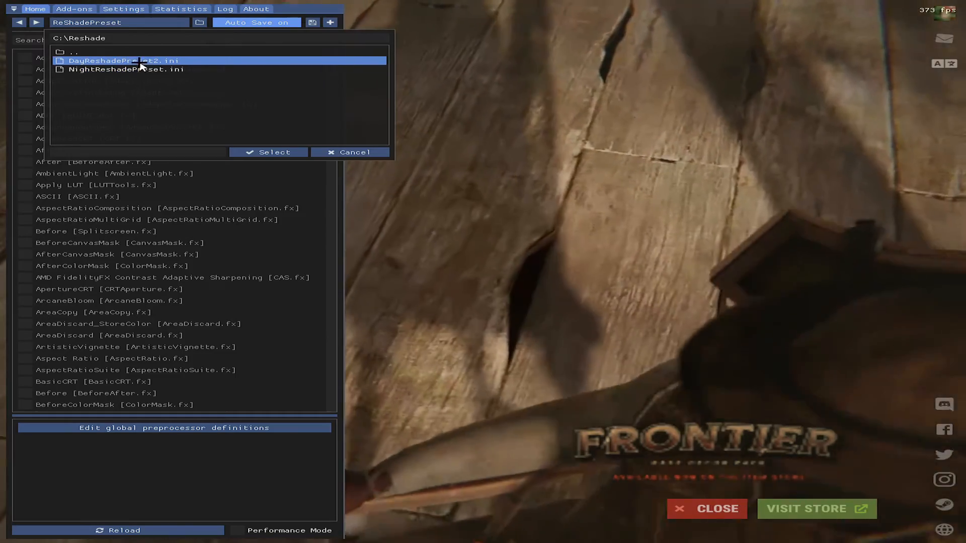
{"action": "left_click", "coordinate": [118, 60]}
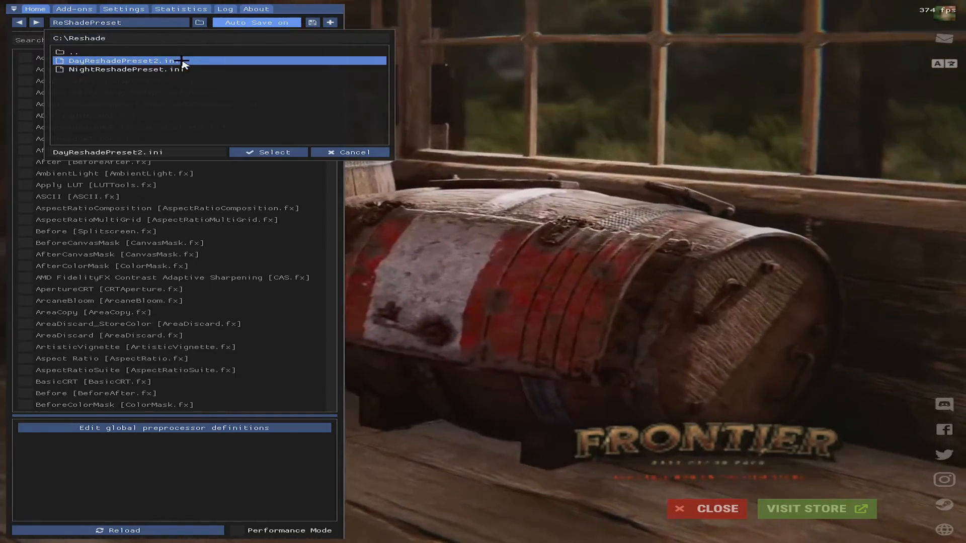
{"action": "left_click", "coordinate": [268, 152]}
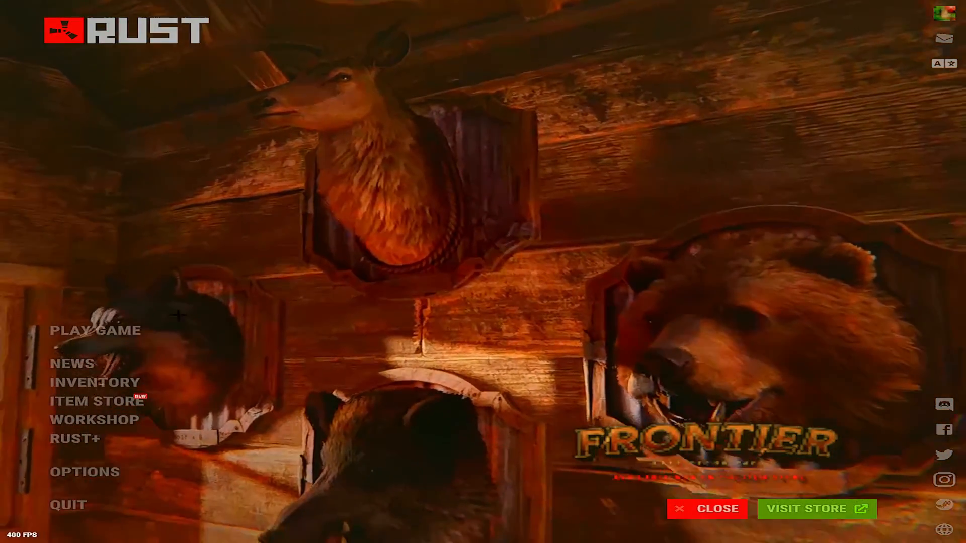
{"action": "left_click", "coordinate": [96, 330]}
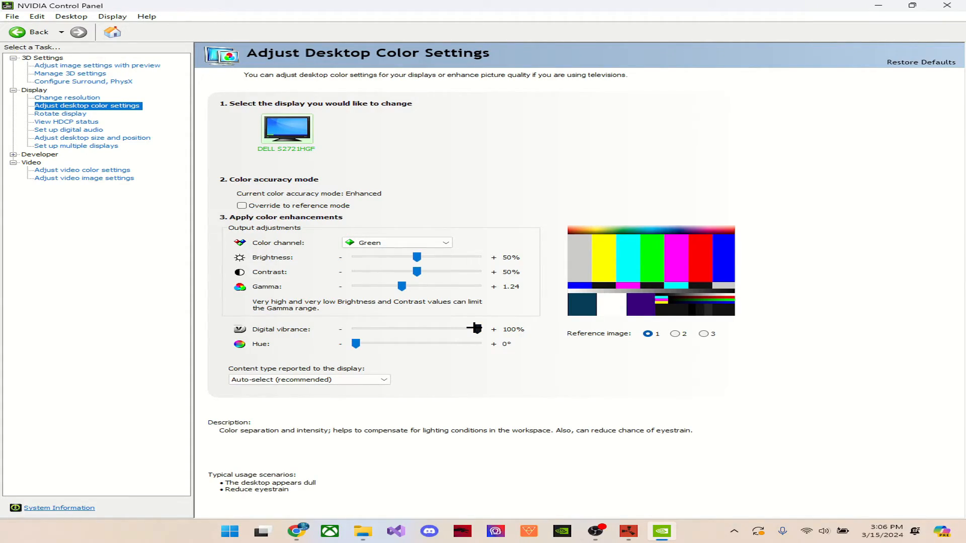
- Drag the Digital vibrance slider for the DELL S2721HGF to 100%
{"action": "left_click_drag", "start_coordinate": [474, 329], "coordinate": [477, 329]}
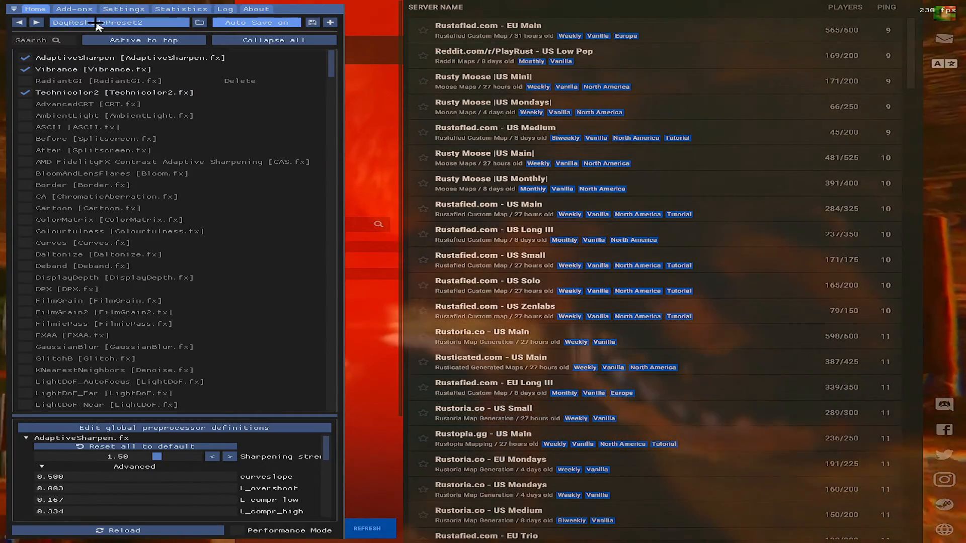
- Load NightReshadePreset.ini from C:\Reshade as the preset and hide the overlay
{"action": "left_click", "coordinate": [199, 22]}
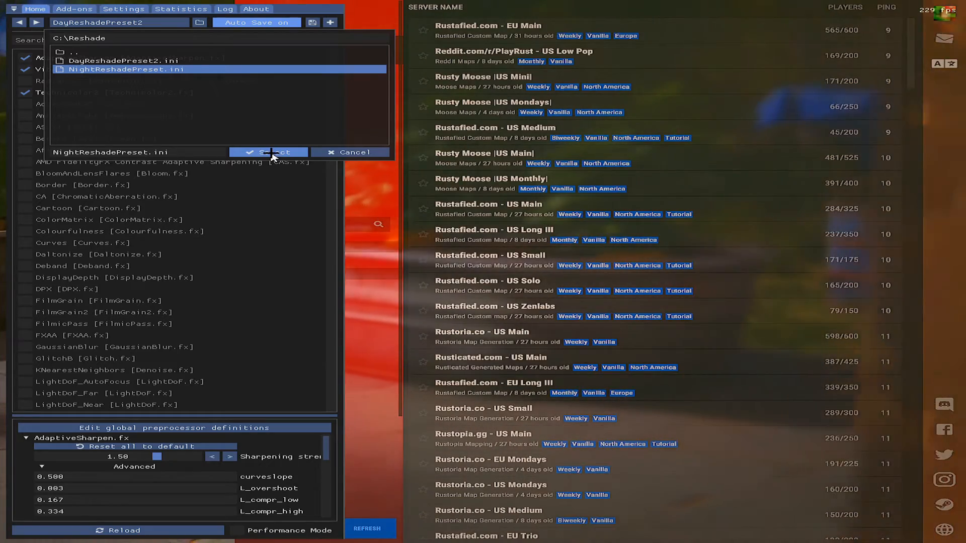
{"action": "left_click", "coordinate": [273, 152]}
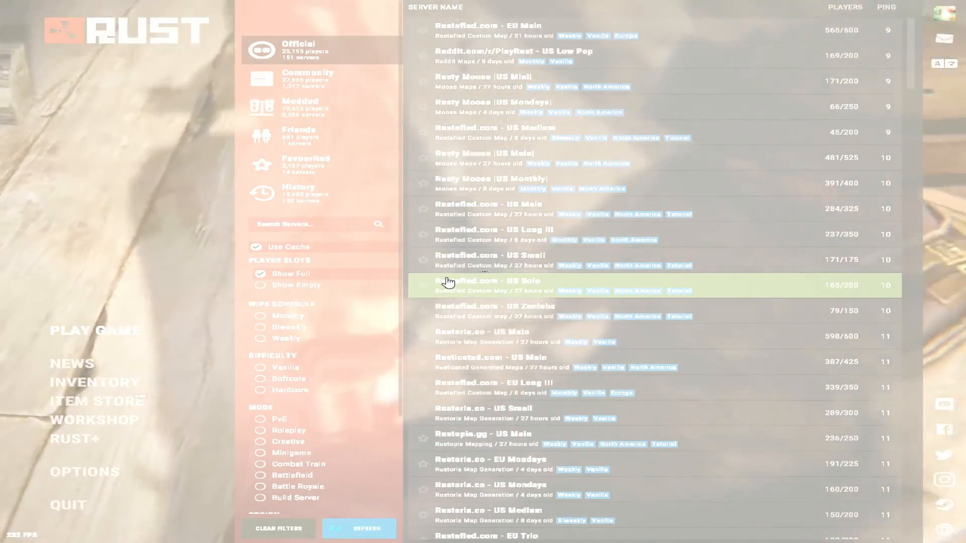
{"action": "key", "text": "Home"}
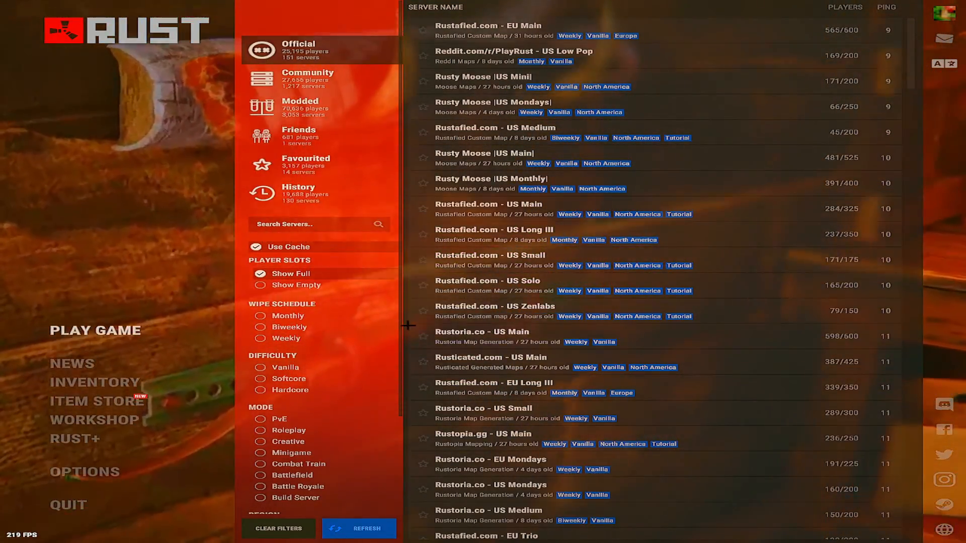
- Launch File Explorer from Windows search and go to the Downloads folder
{"action": "key", "text": "Meta"}
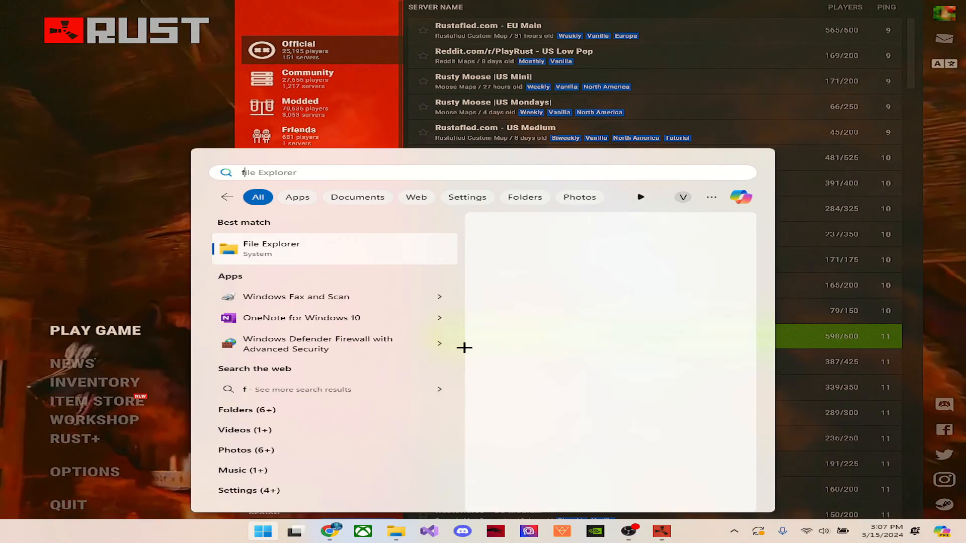
{"action": "left_click", "coordinate": [271, 249]}
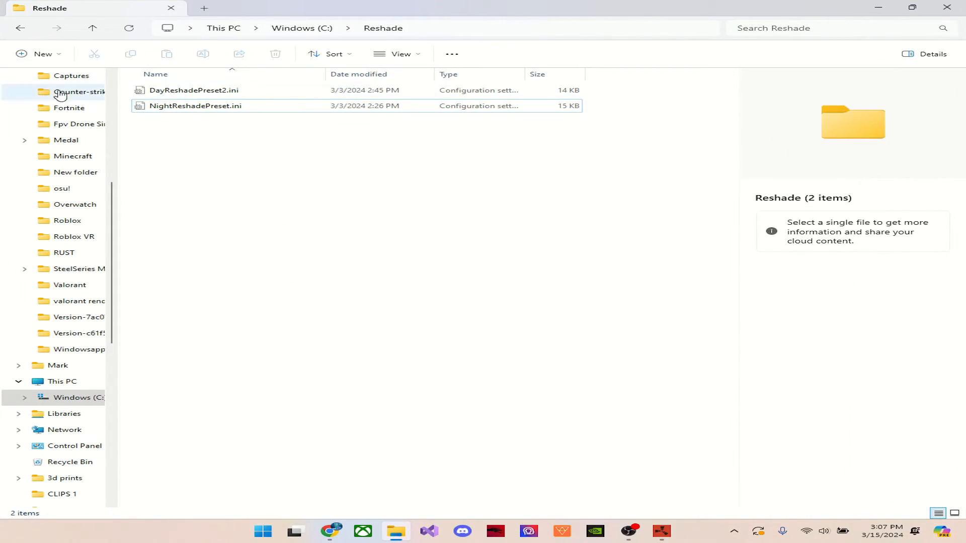
{"action": "left_click", "coordinate": [69, 175]}
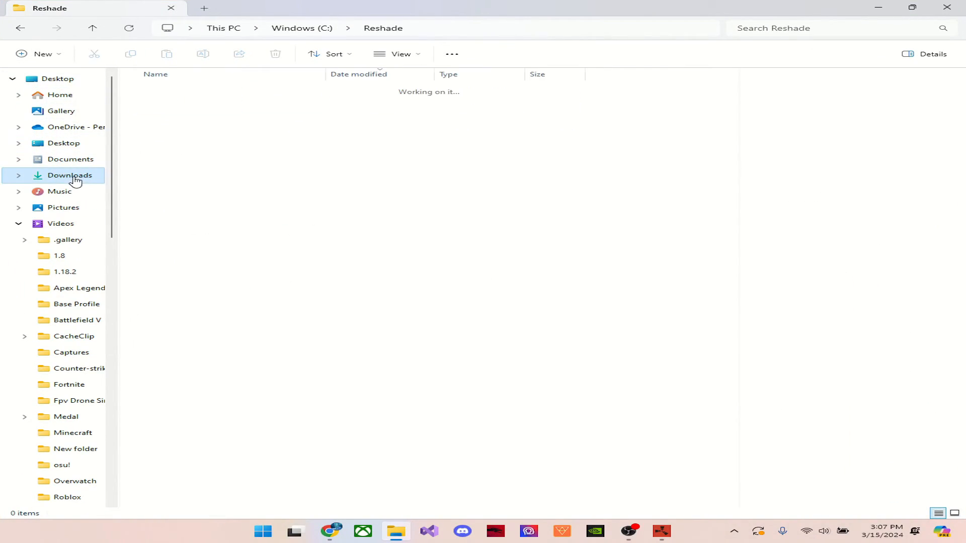
{"action": "left_click", "coordinate": [69, 175]}
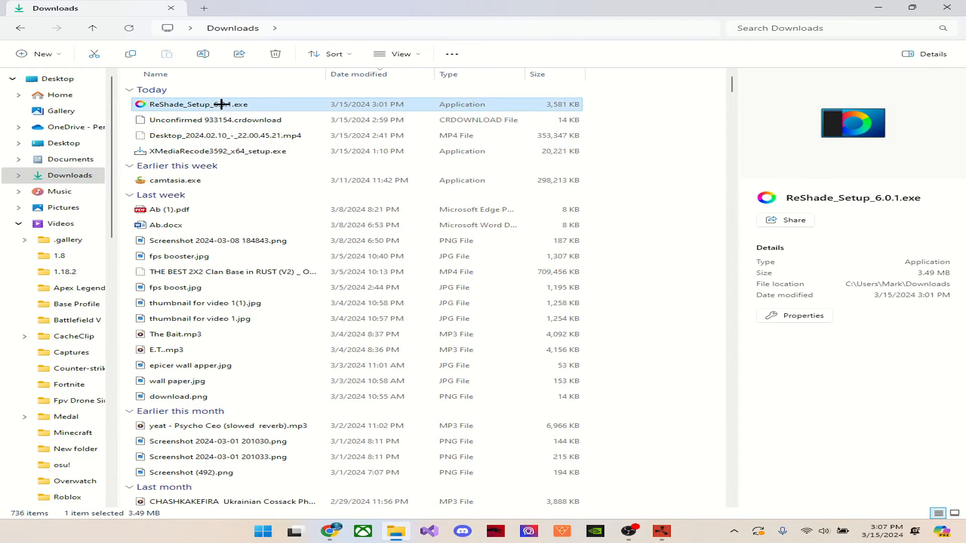
{"action": "double_click", "coordinate": [190, 104]}
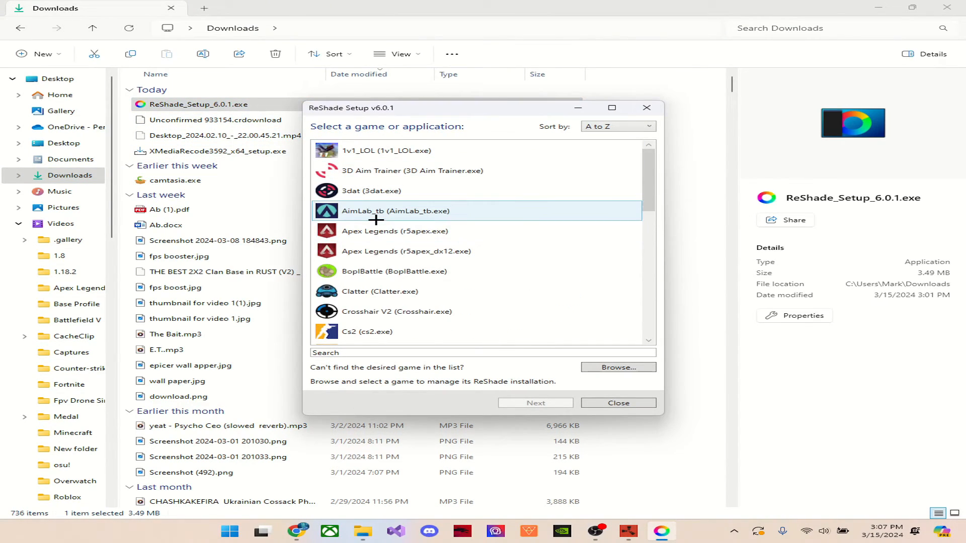
{"action": "type", "text": "rust"}
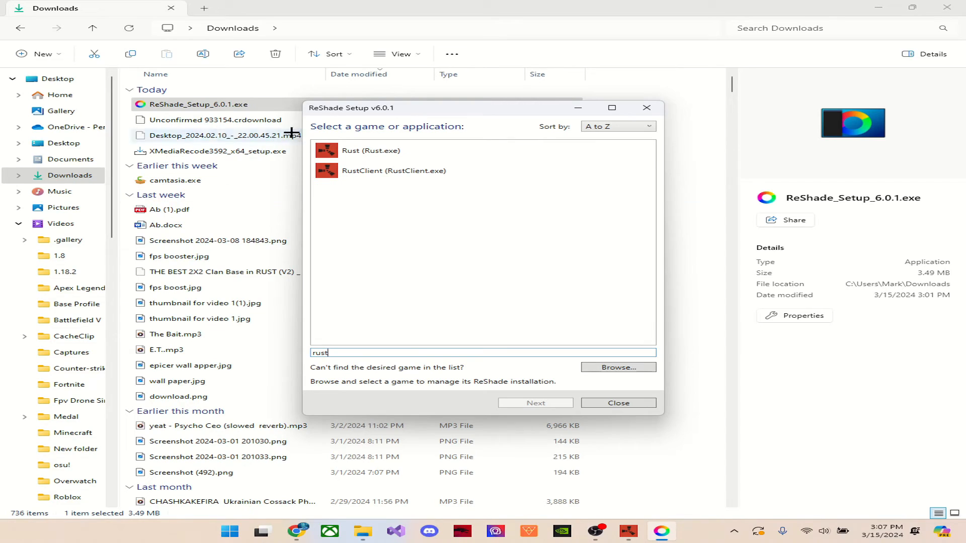
{"action": "left_click", "coordinate": [536, 403]}
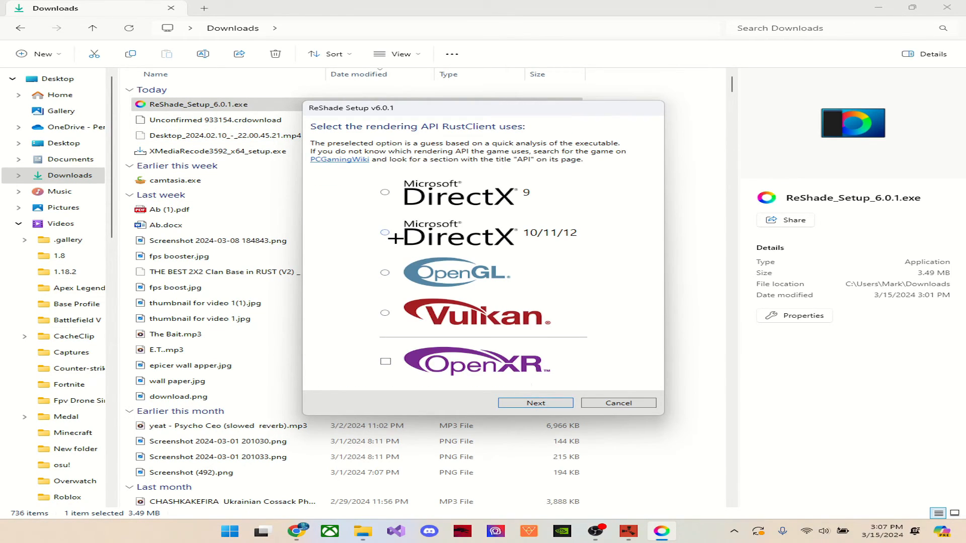
{"action": "left_click", "coordinate": [535, 403]}
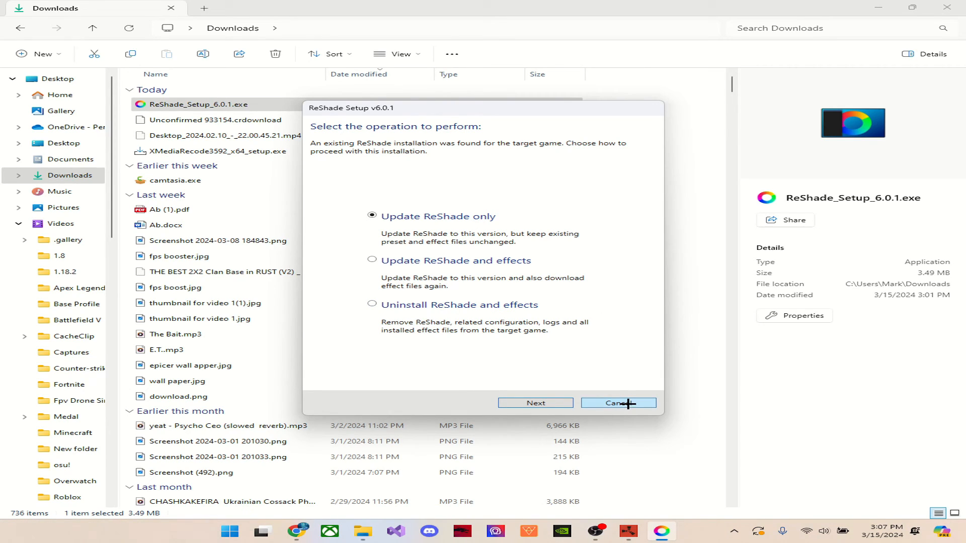
{"action": "left_click", "coordinate": [619, 403]}
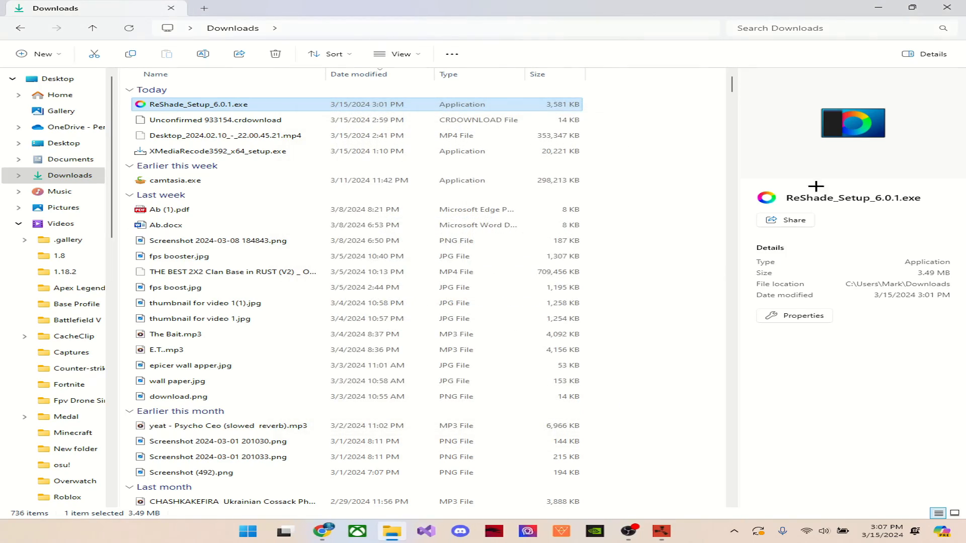